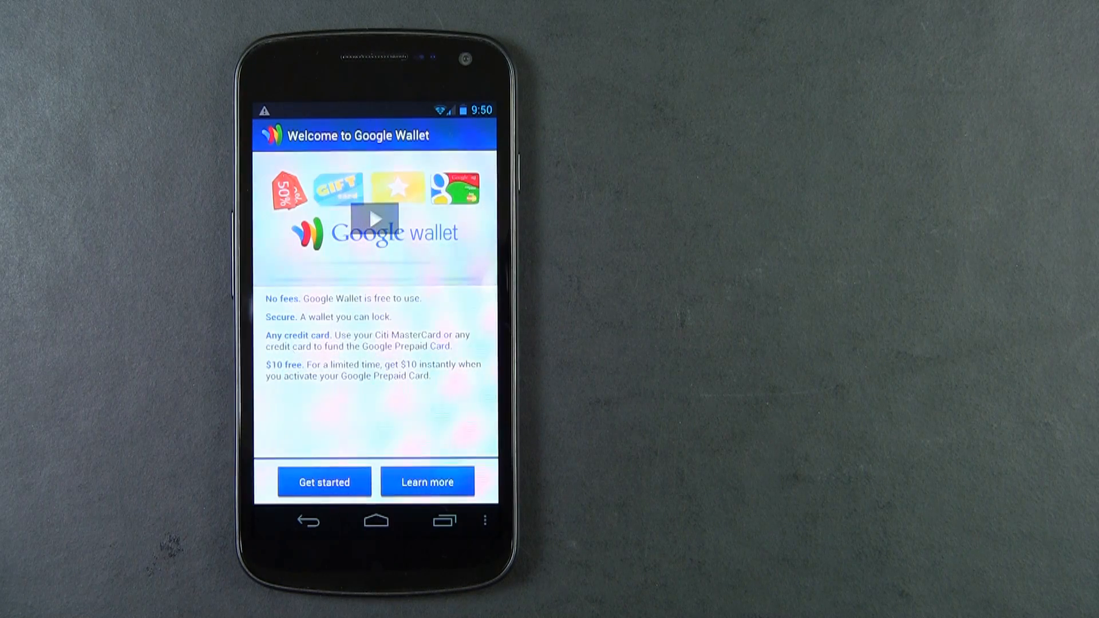
Step: Start Wallet setup from the welcome screen and accept the Terms of Service Agreement
{"action": "left_click", "coordinate": [324, 480]}
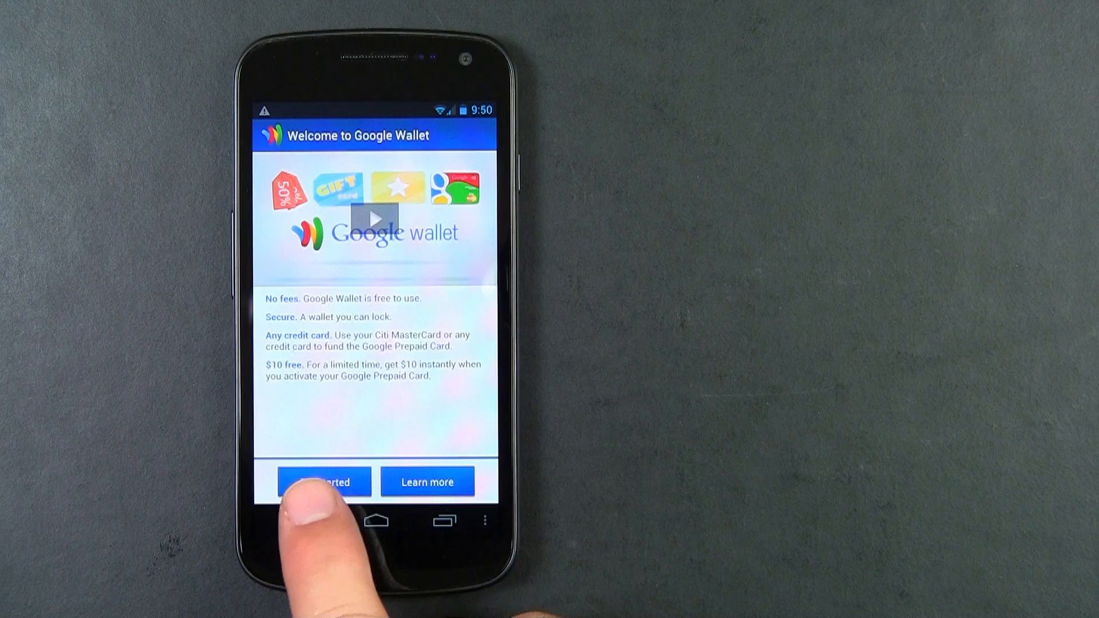
{"action": "left_click", "coordinate": [325, 481]}
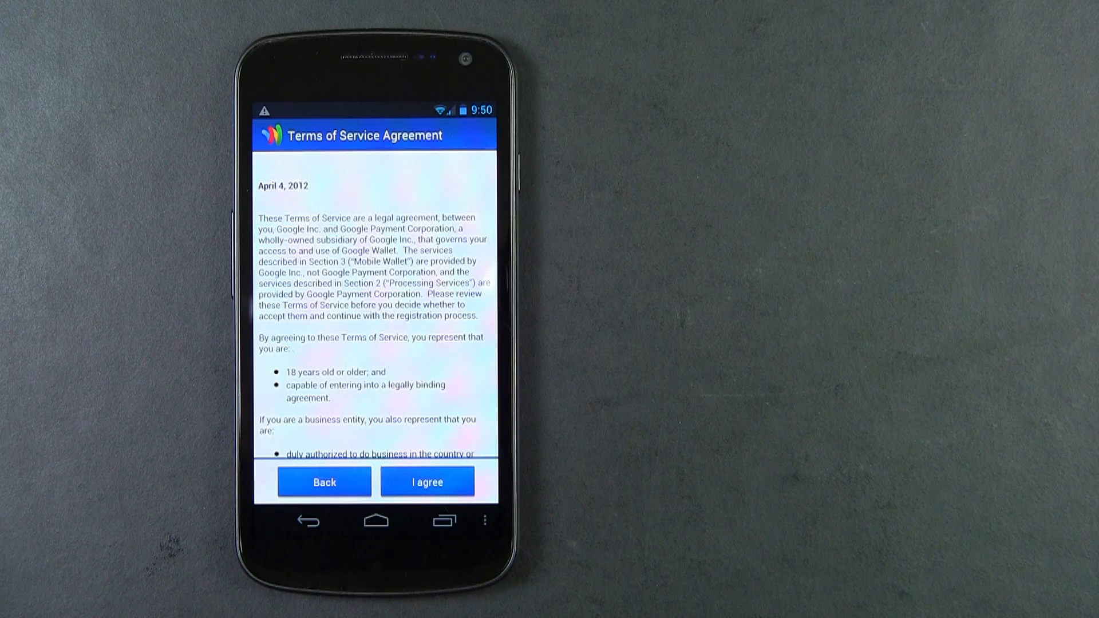
{"action": "left_click", "coordinate": [428, 480]}
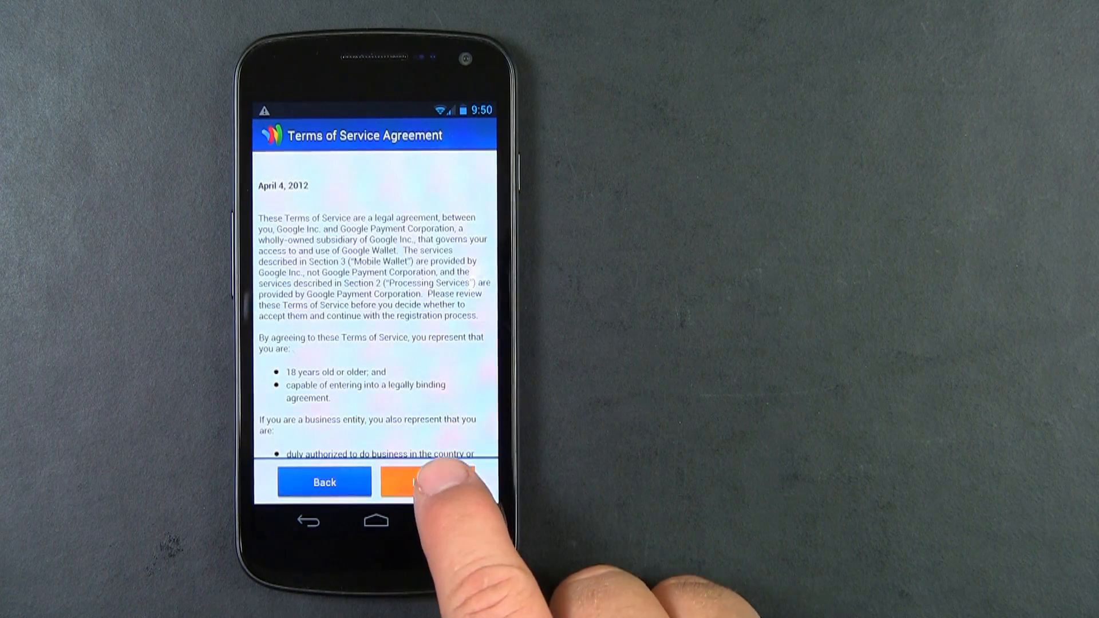
{"action": "left_click", "coordinate": [421, 483]}
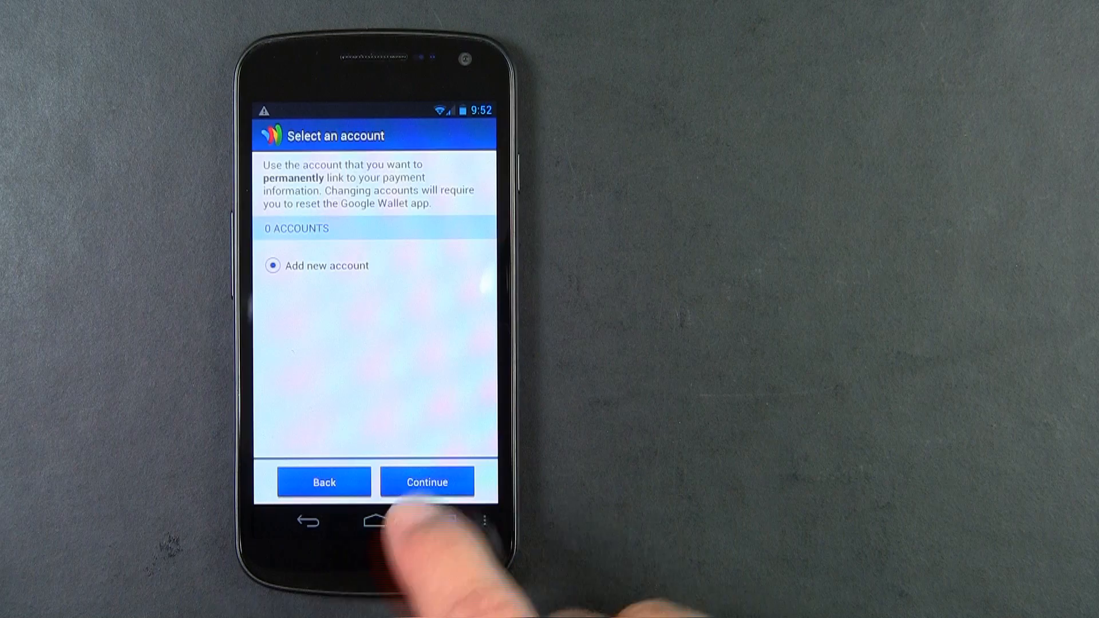
Step: Continue with Add new account and choose to create a brand-new Google account
{"action": "left_click", "coordinate": [426, 481]}
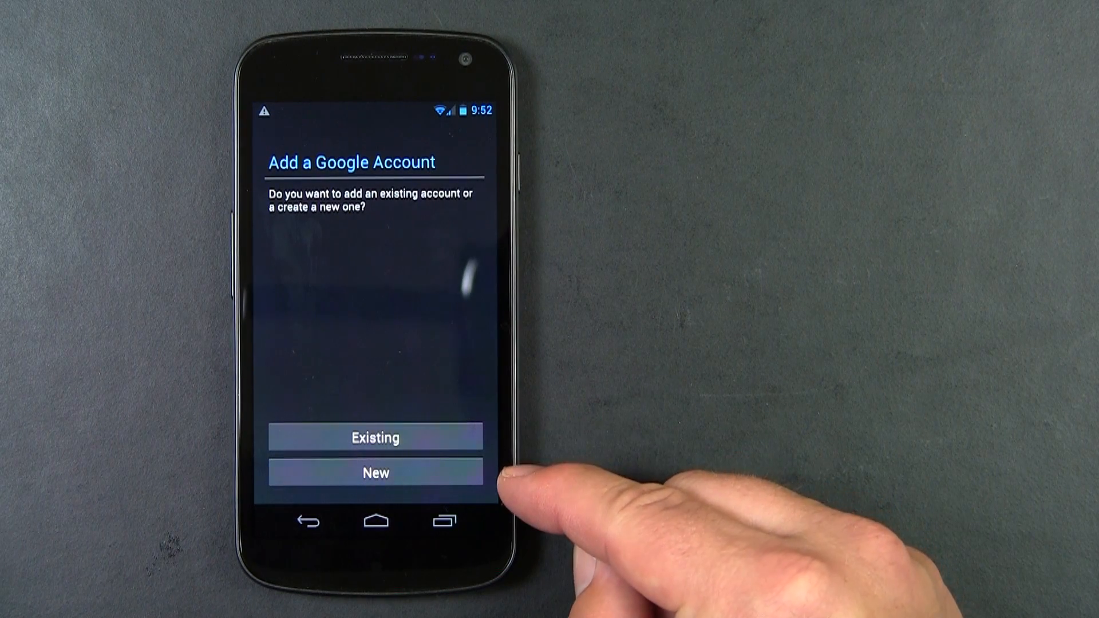
{"action": "left_click", "coordinate": [376, 473]}
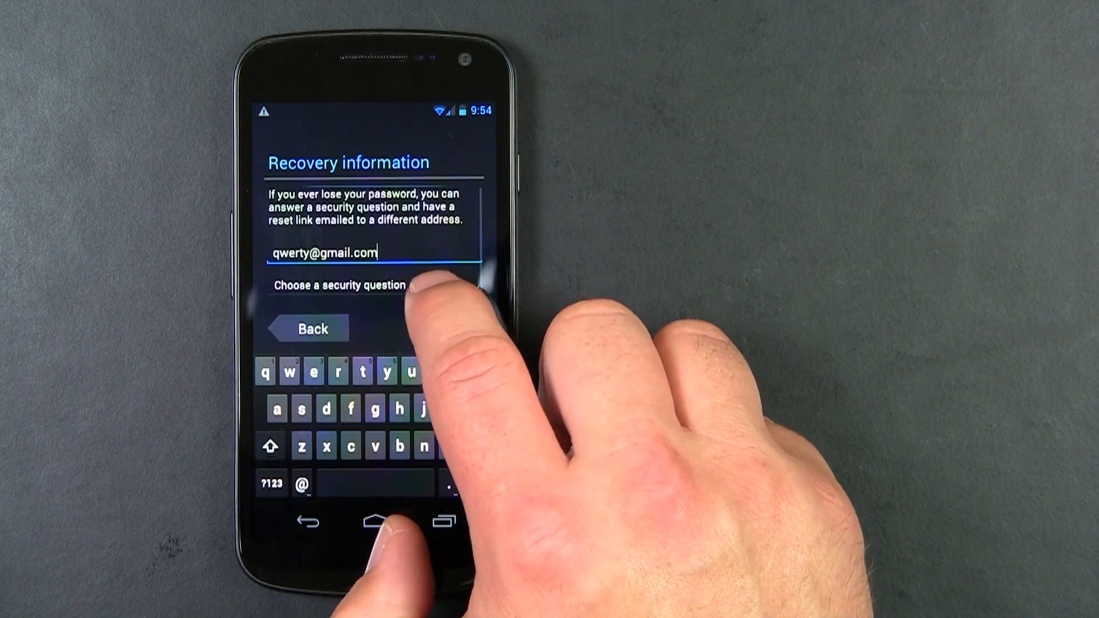
Step: Choose a security question with its answer and advance past the recovery information
{"action": "left_click", "coordinate": [343, 285]}
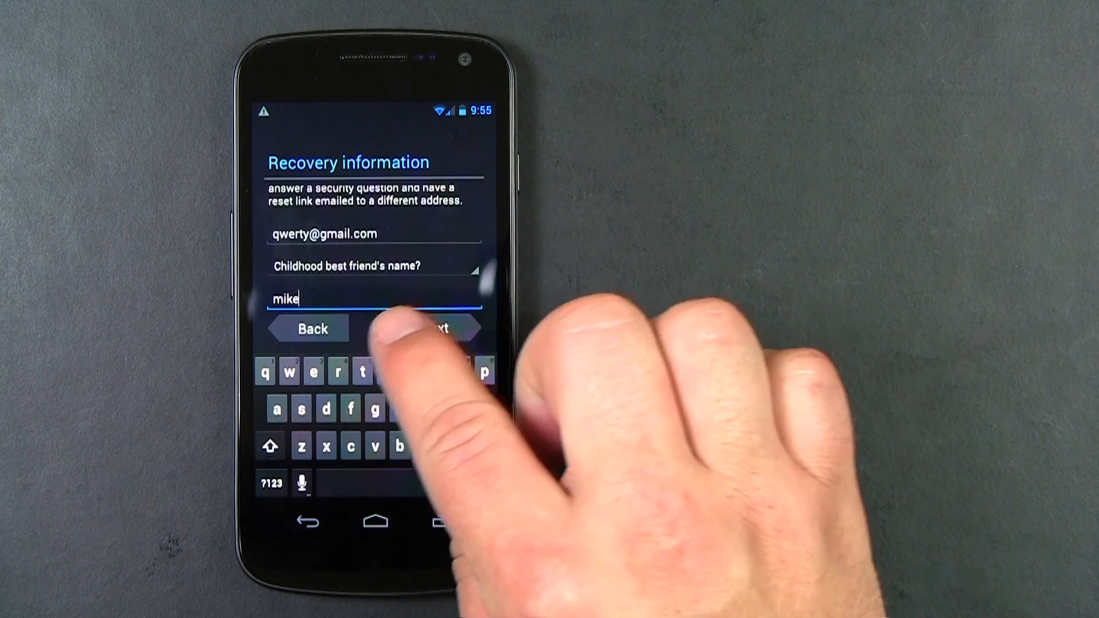
{"action": "left_click", "coordinate": [443, 327]}
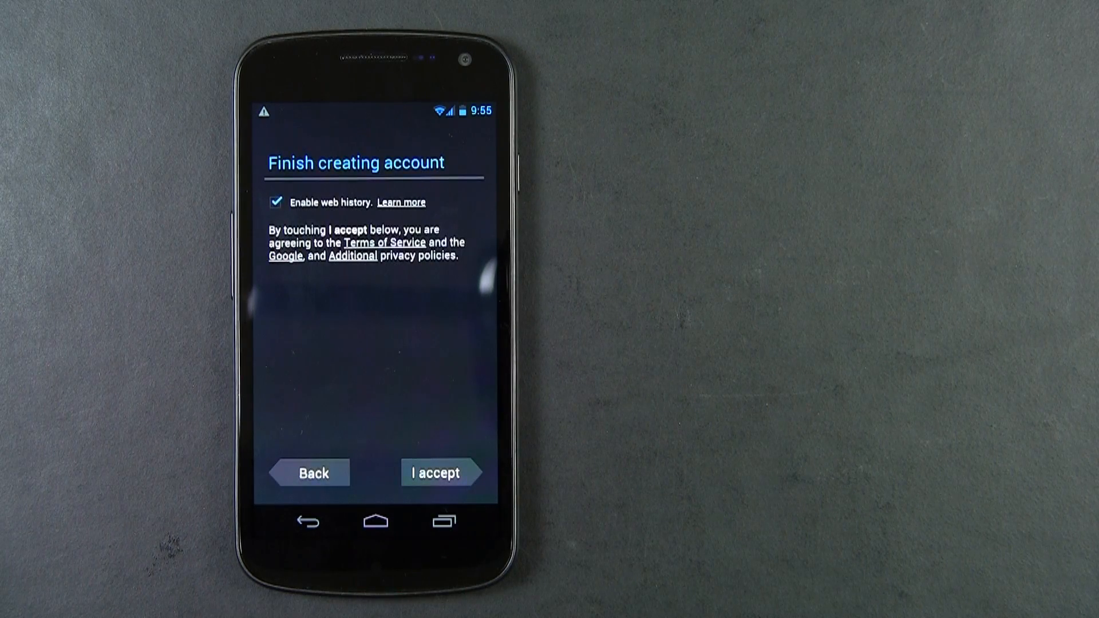
Step: Accept the account policies, skip Enable purchases card entry, and keep phone backup checked
{"action": "left_click", "coordinate": [442, 471]}
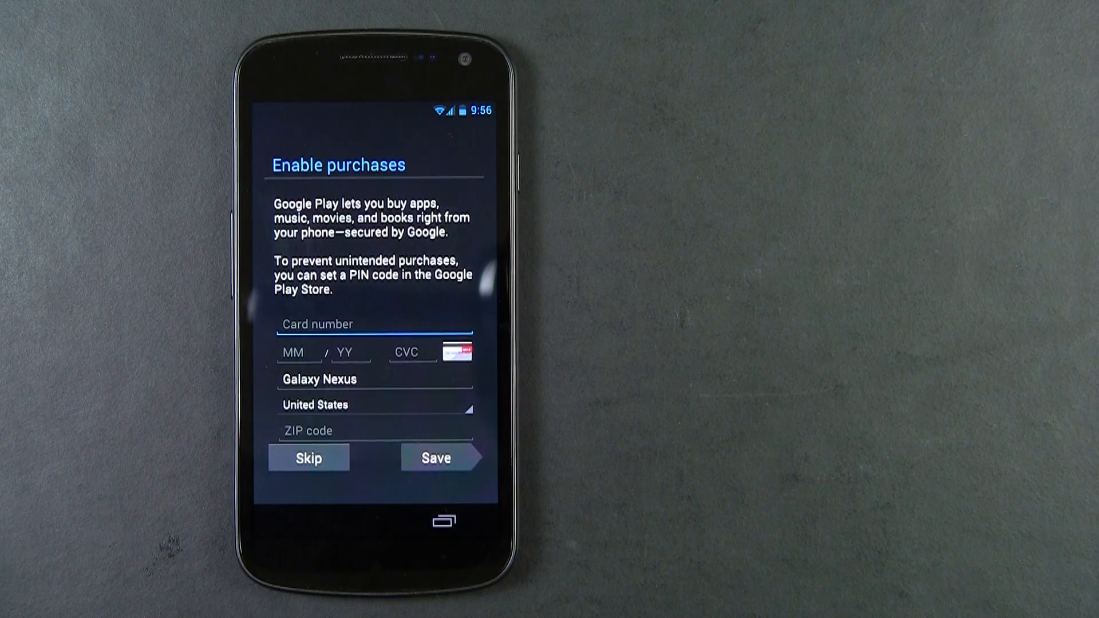
{"action": "left_click", "coordinate": [308, 458]}
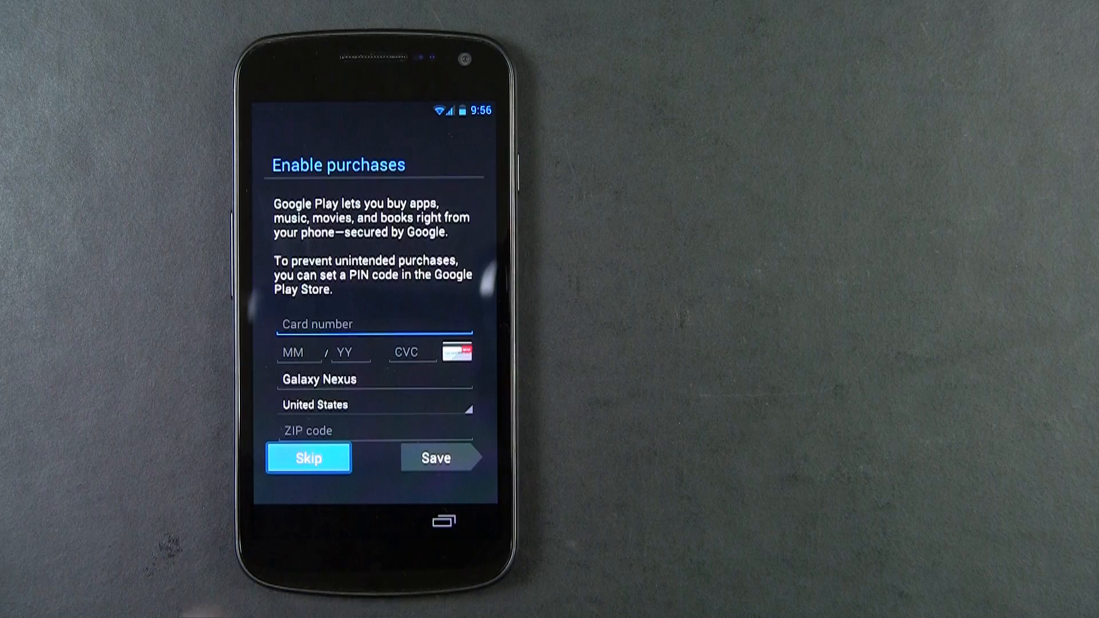
{"action": "left_click", "coordinate": [308, 458]}
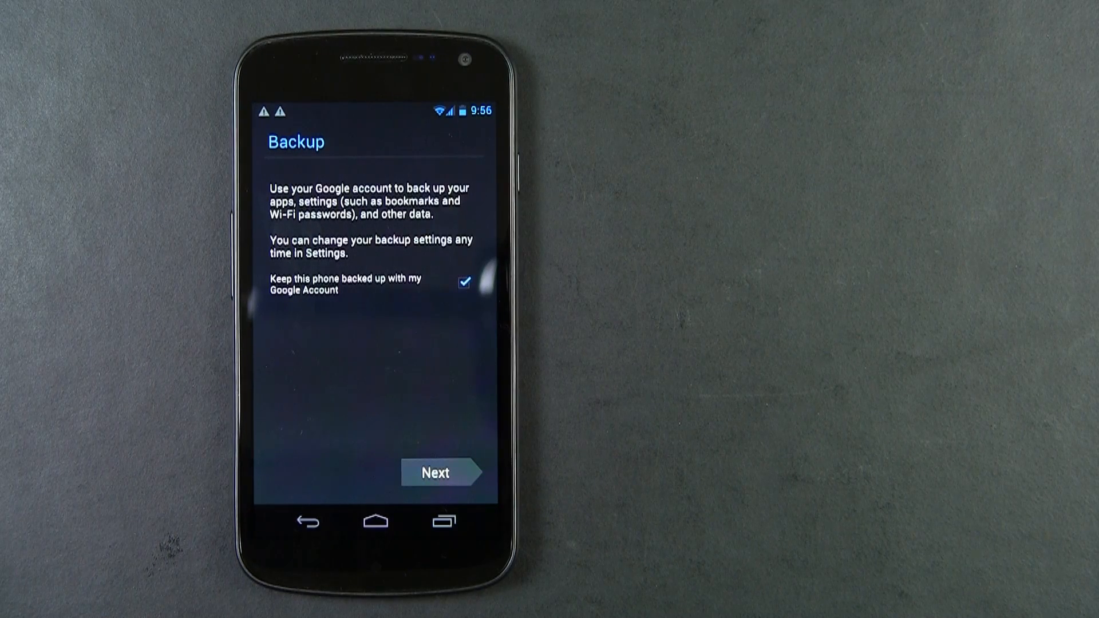
{"action": "left_click", "coordinate": [436, 481]}
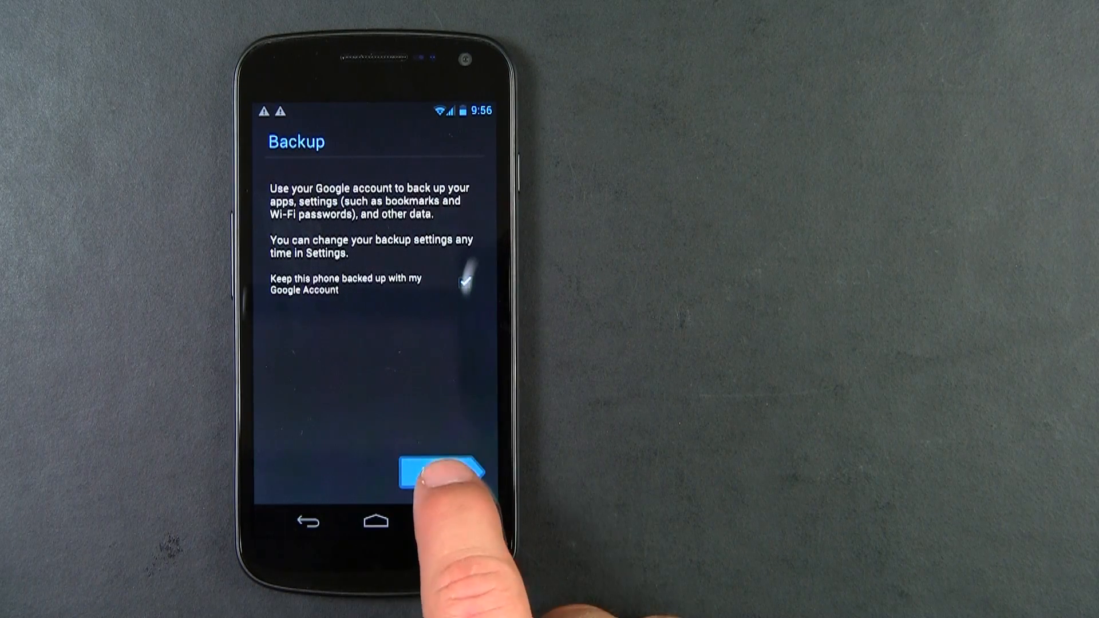
{"action": "left_click", "coordinate": [437, 467]}
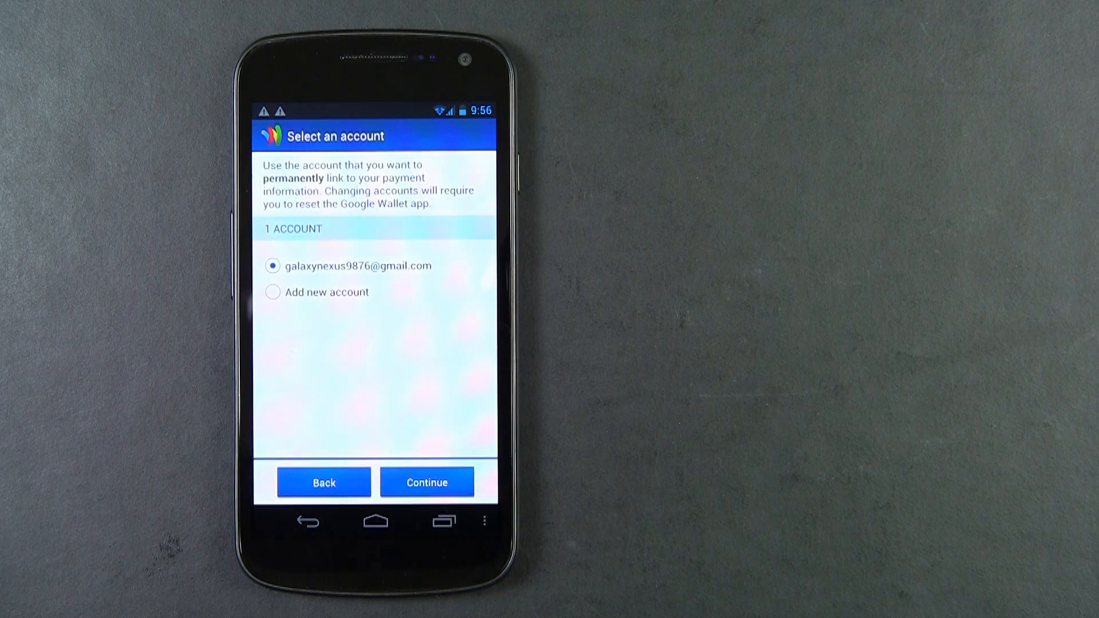
Step: Link Wallet to the new account and confirm the 4-digit wallet PIN
{"action": "left_click", "coordinate": [427, 482]}
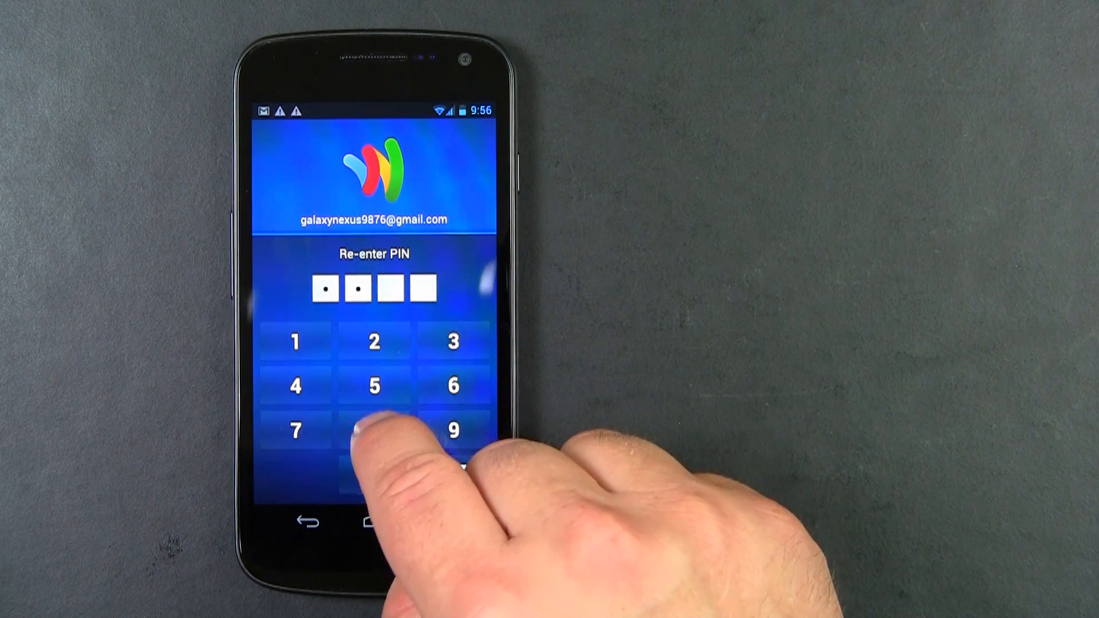
{"action": "left_click", "coordinate": [373, 431]}
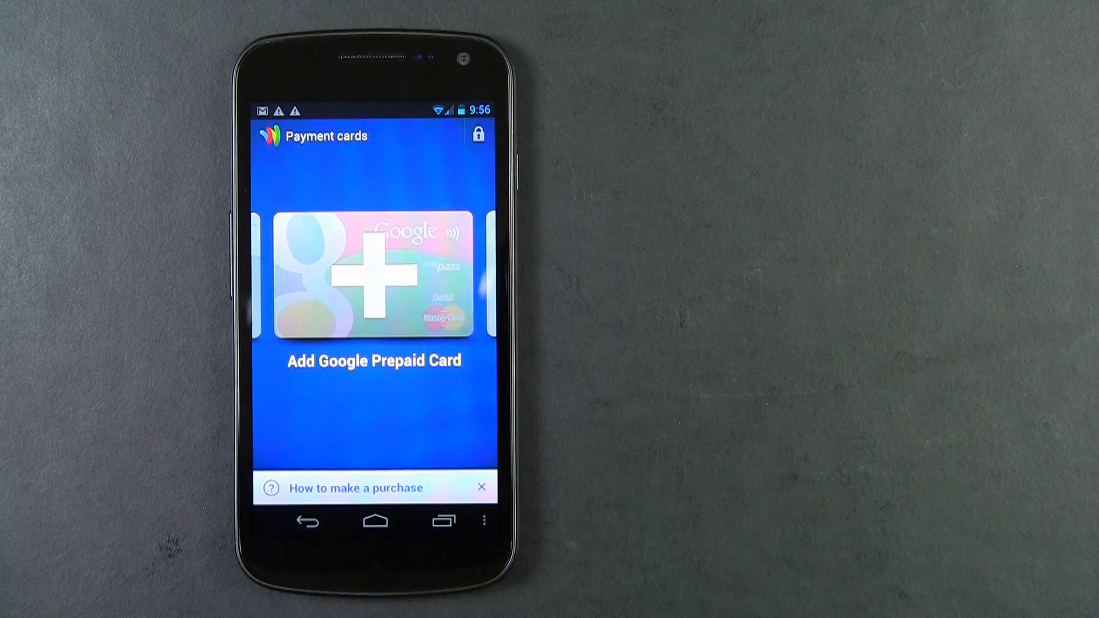
Step: Return from Payment cards to the Wallet home screen
{"action": "left_click", "coordinate": [372, 277]}
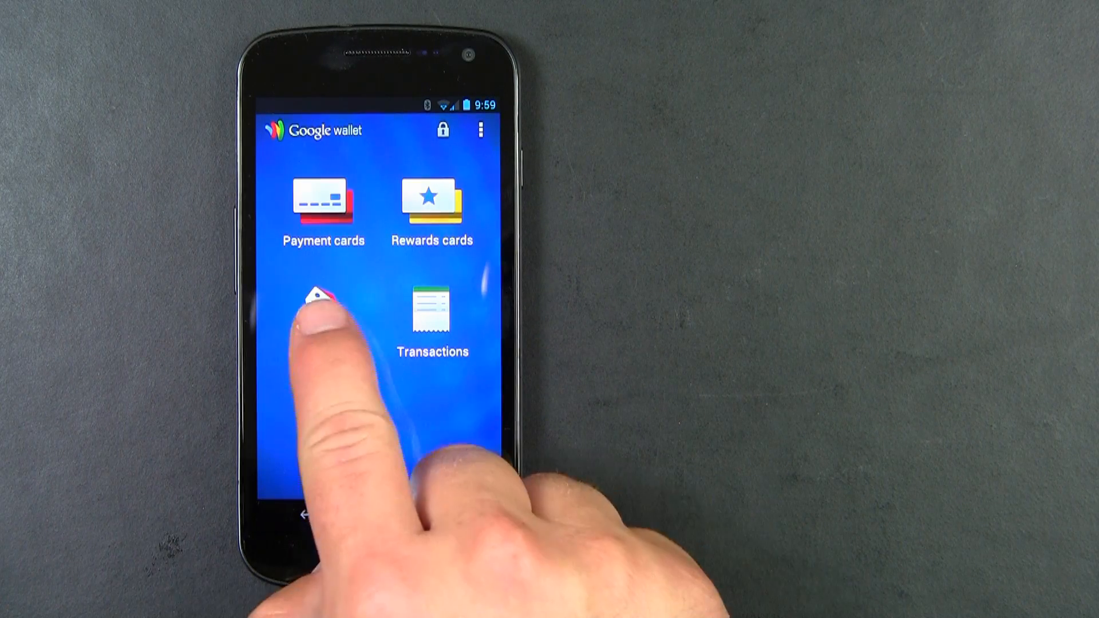
{"action": "left_click", "coordinate": [321, 301]}
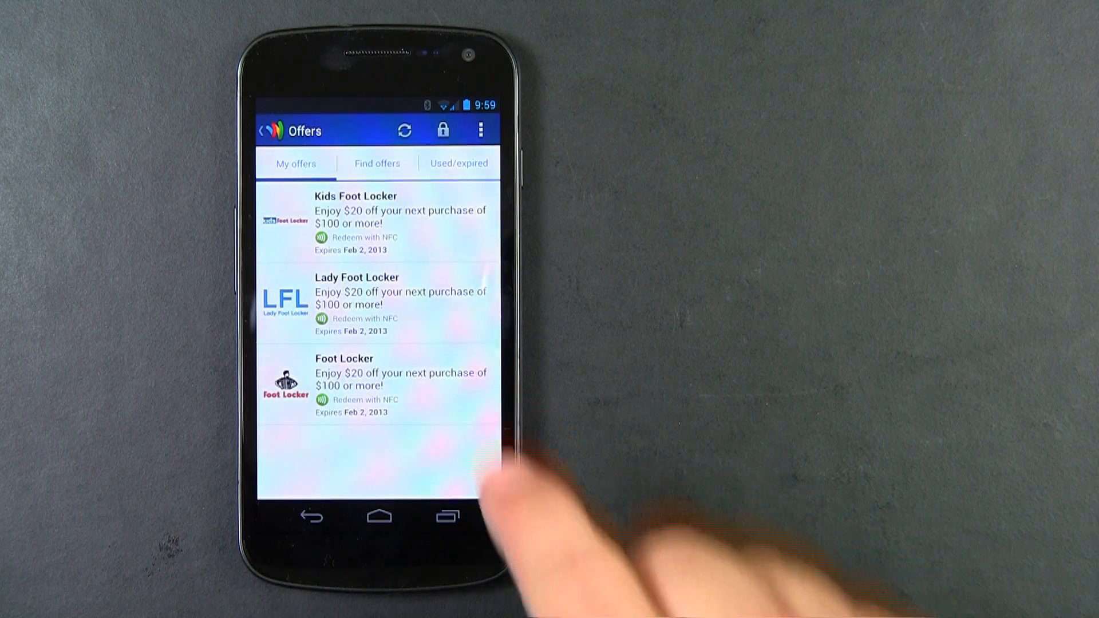
{"action": "left_click", "coordinate": [378, 164]}
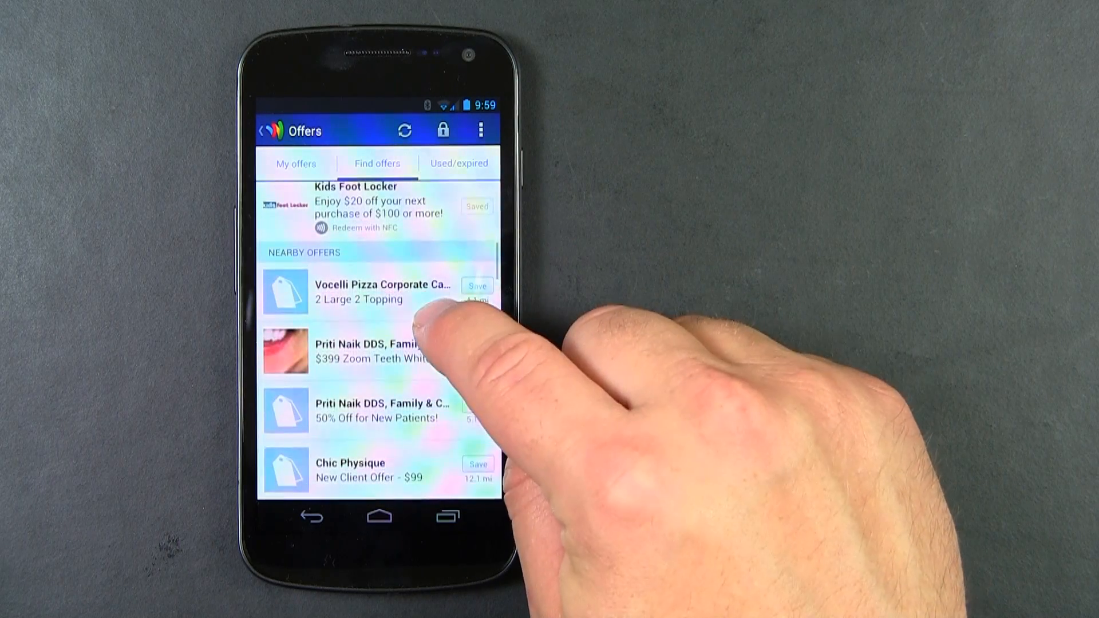
{"action": "scroll", "scroll_direction": "down", "scroll_amount": 3}
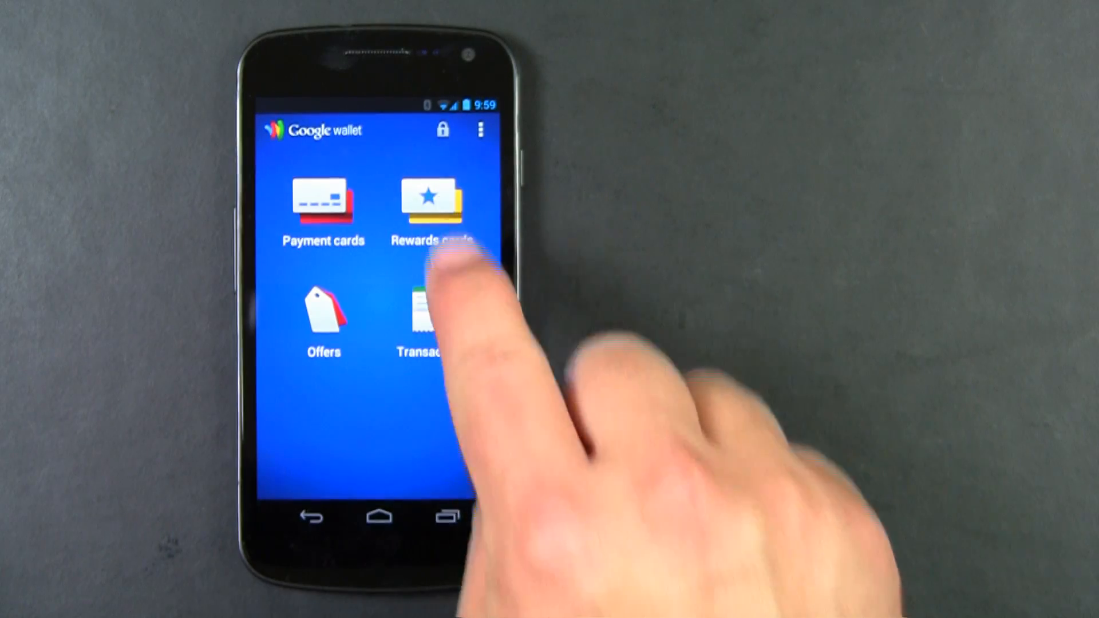
Step: Browse the Add rewards card program list, then switch to the Transactions history
{"action": "left_click", "coordinate": [433, 206]}
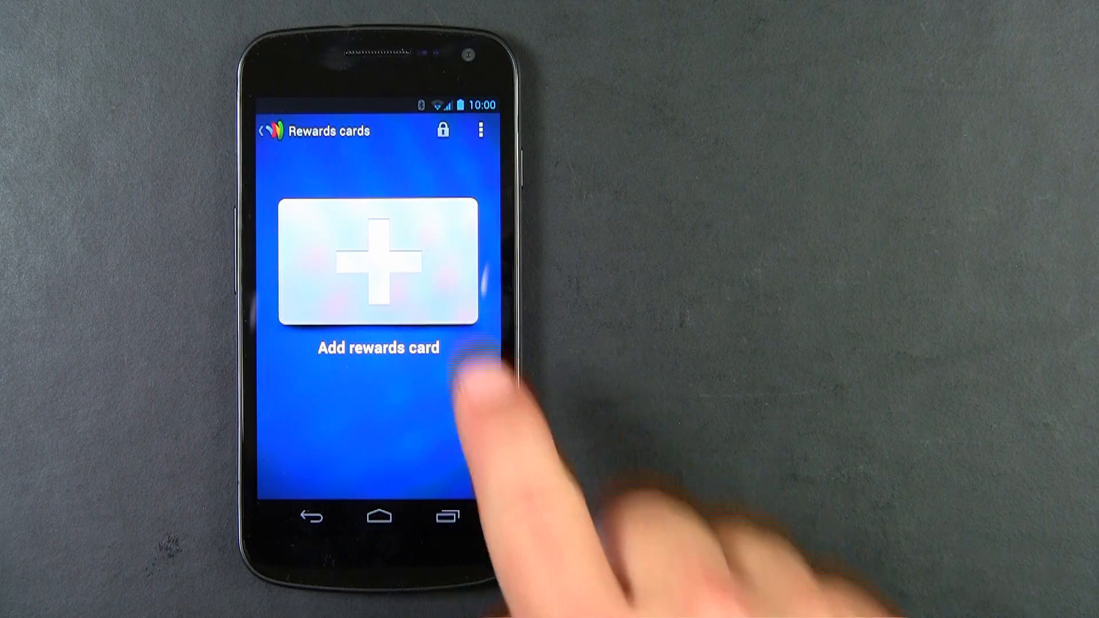
{"action": "left_click", "coordinate": [378, 265]}
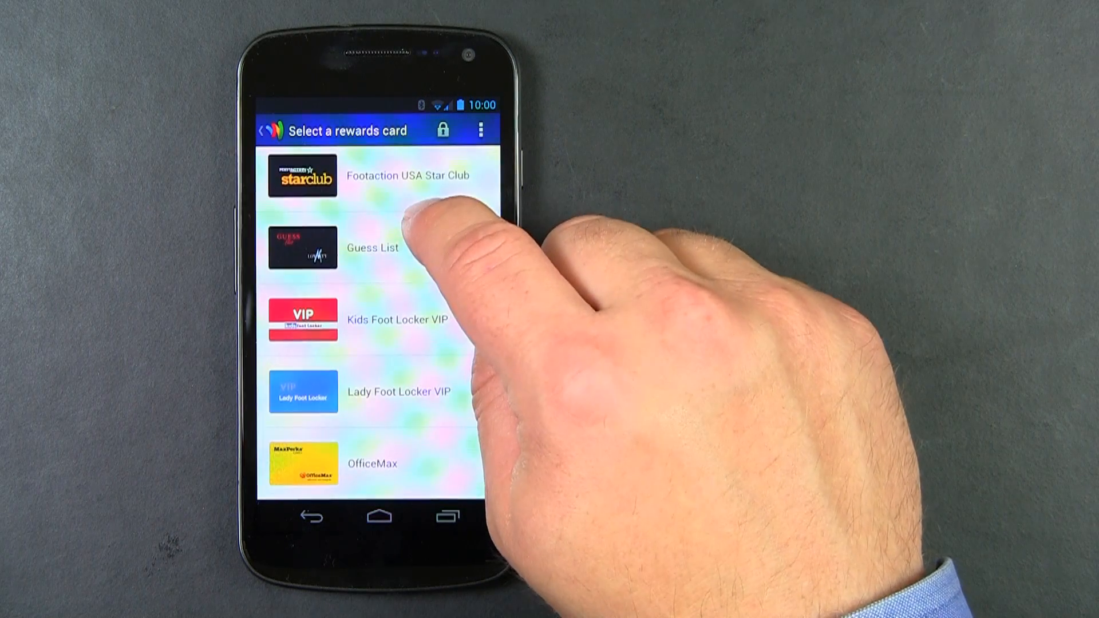
{"action": "scroll", "scroll_direction": "down", "scroll_amount": 3}
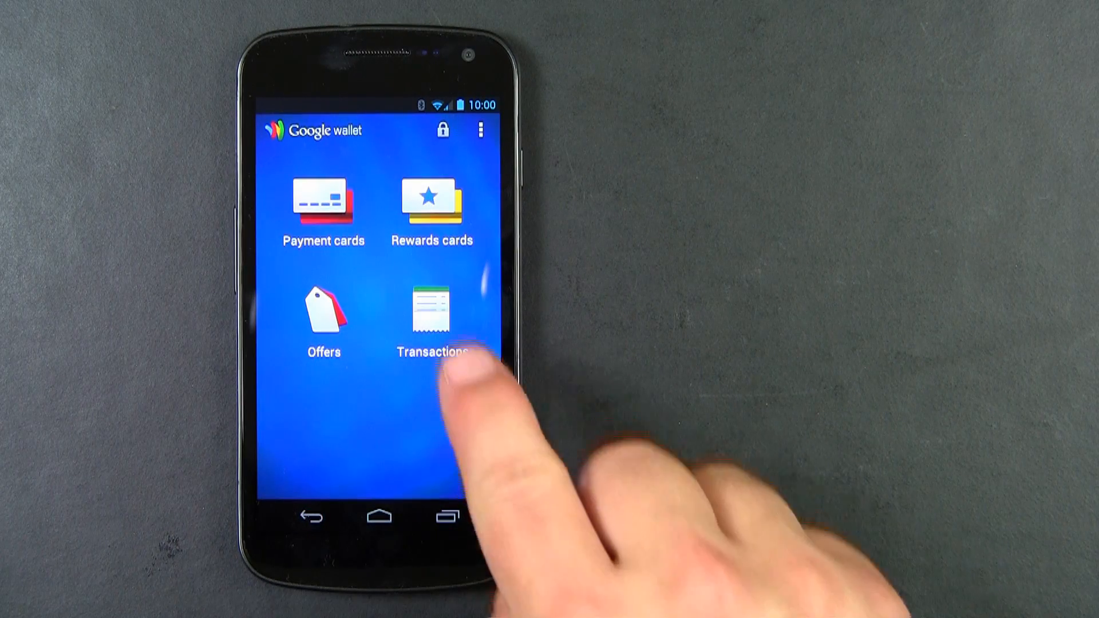
{"action": "left_click", "coordinate": [432, 311]}
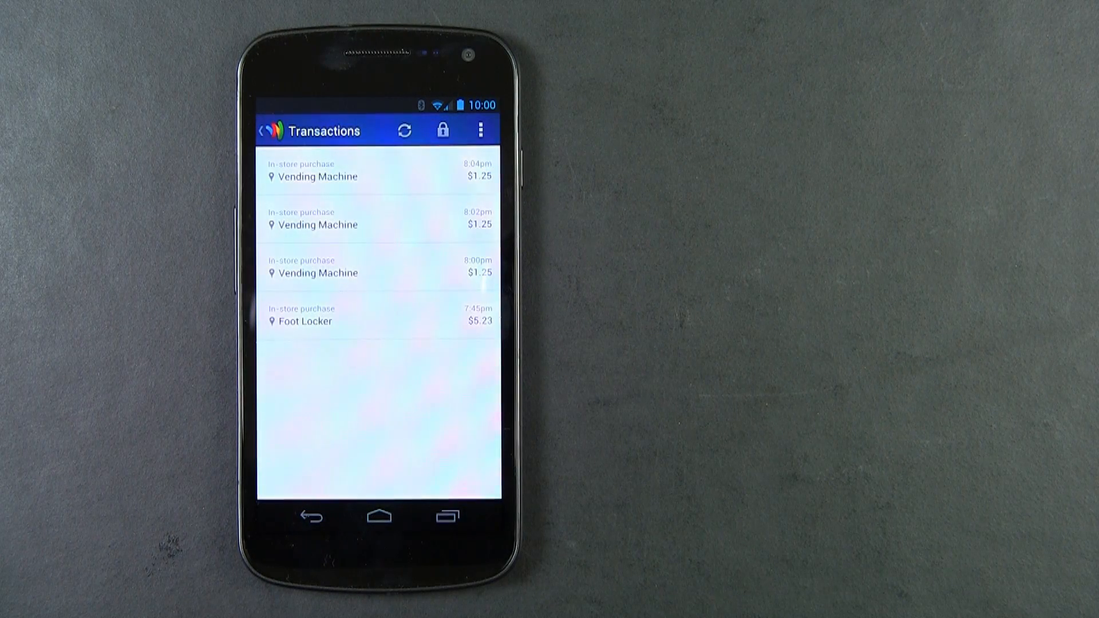